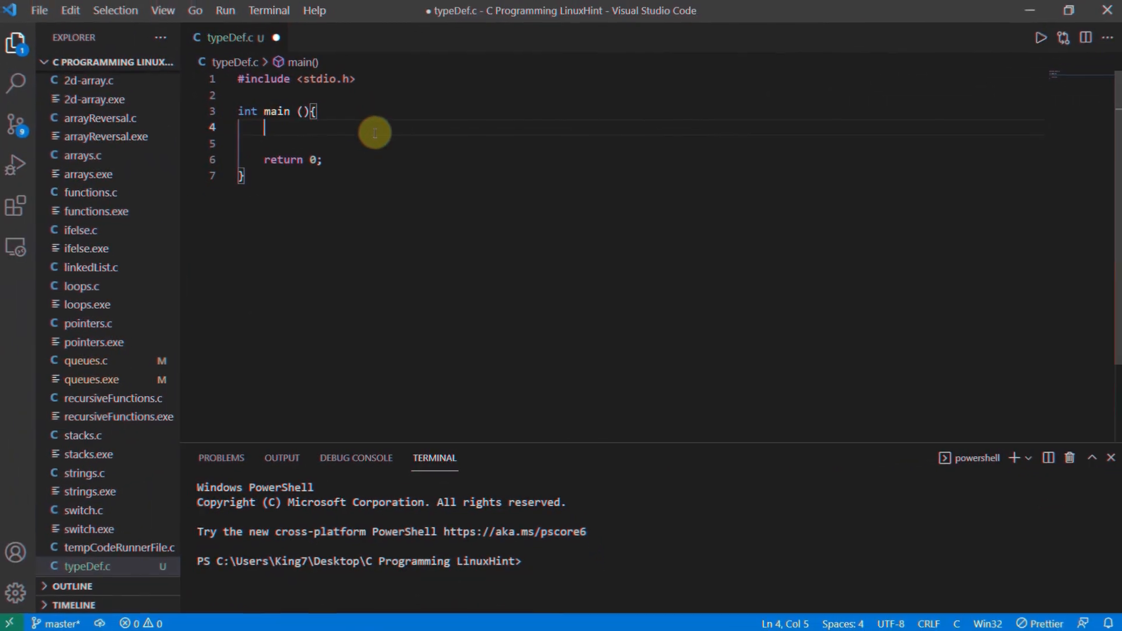
- Add the line `typedef unsigned int unit;` inside main before the return statement
key(Enter)
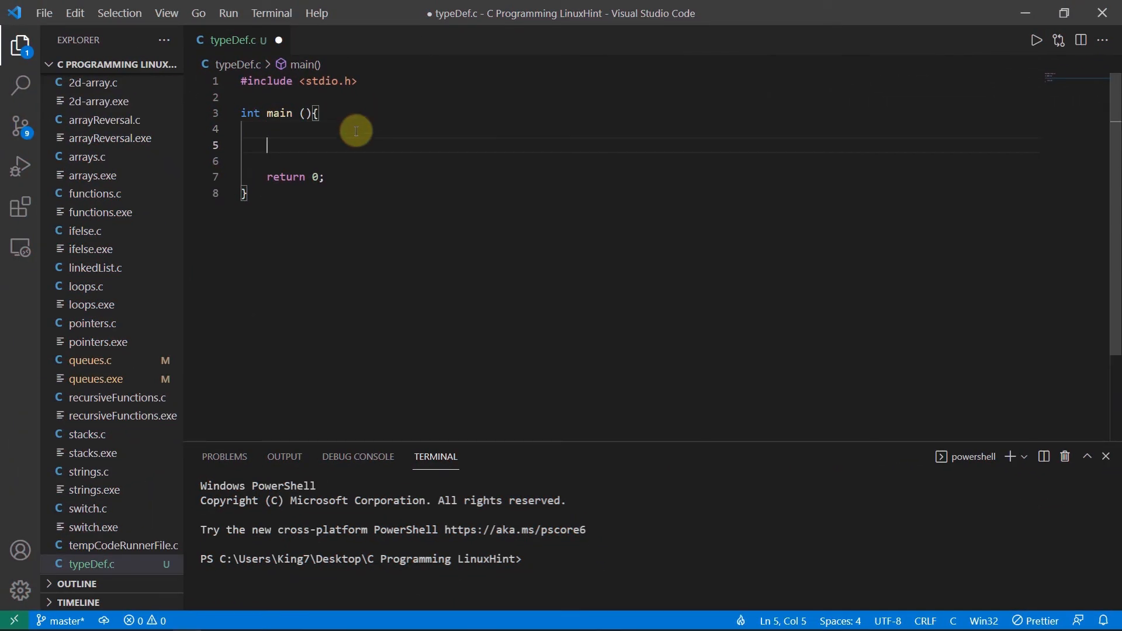
text(t)
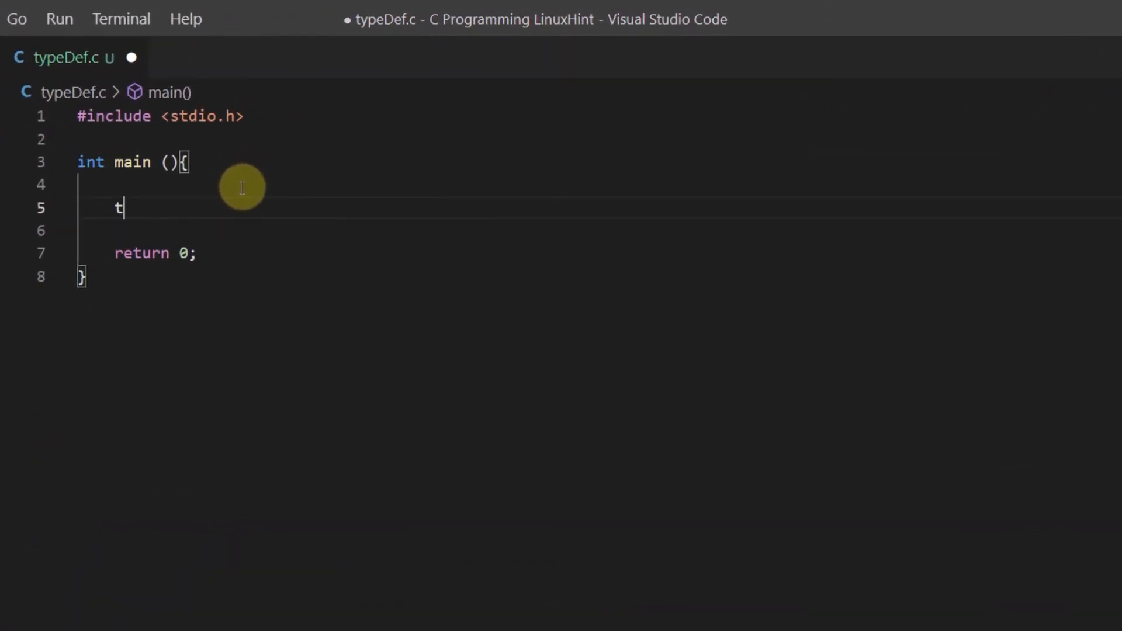
text(ypedef)
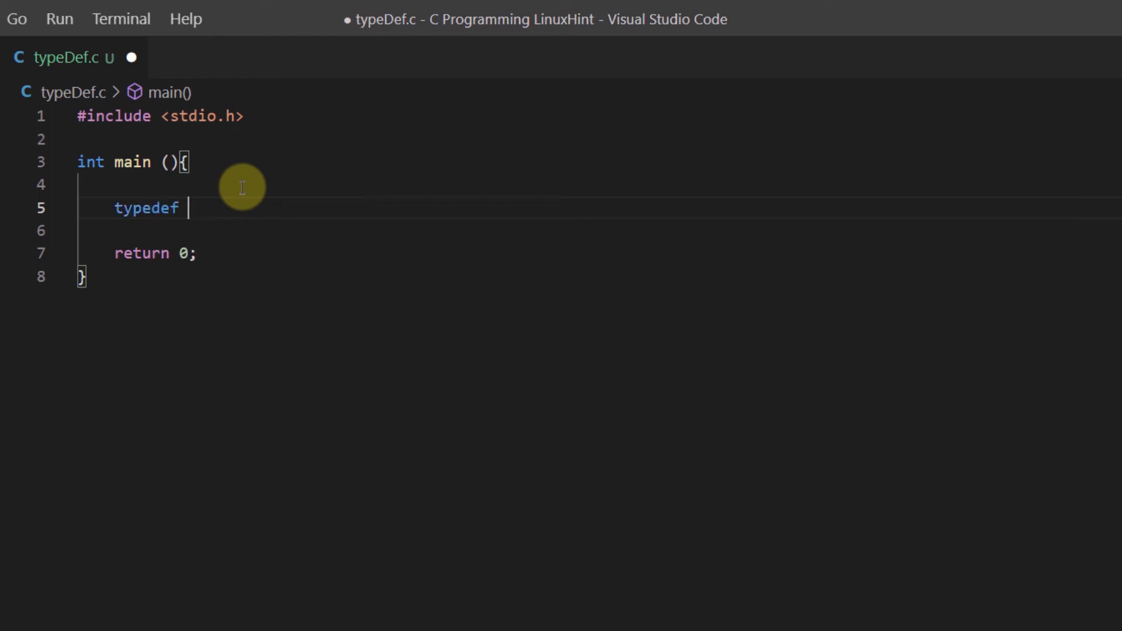
text(unsigned)
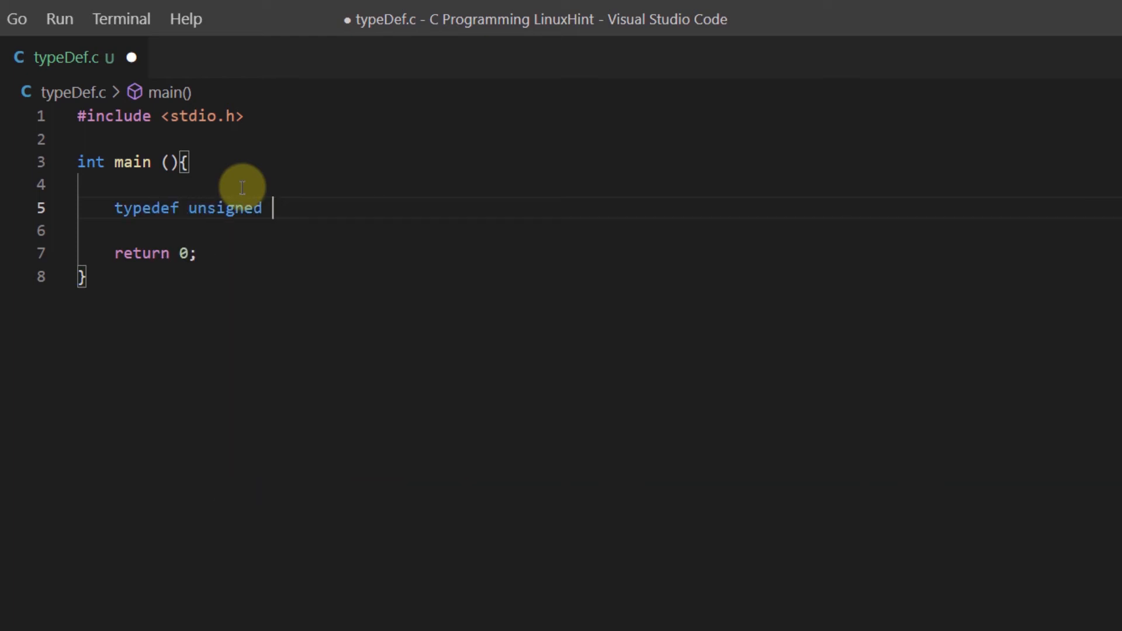
text(int unit)
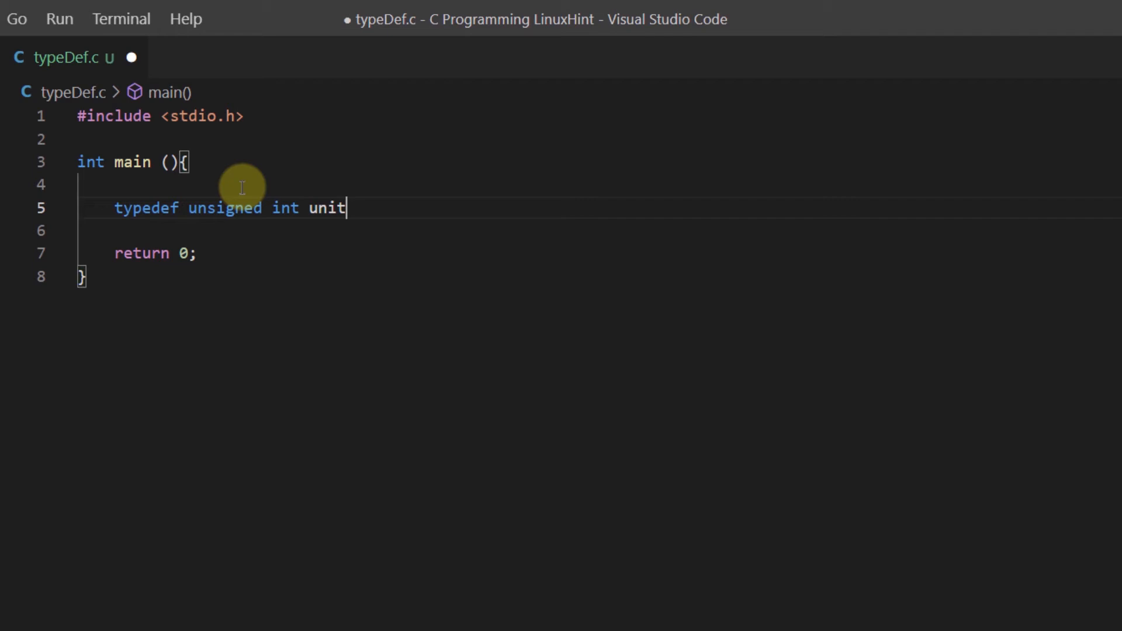
text(;)
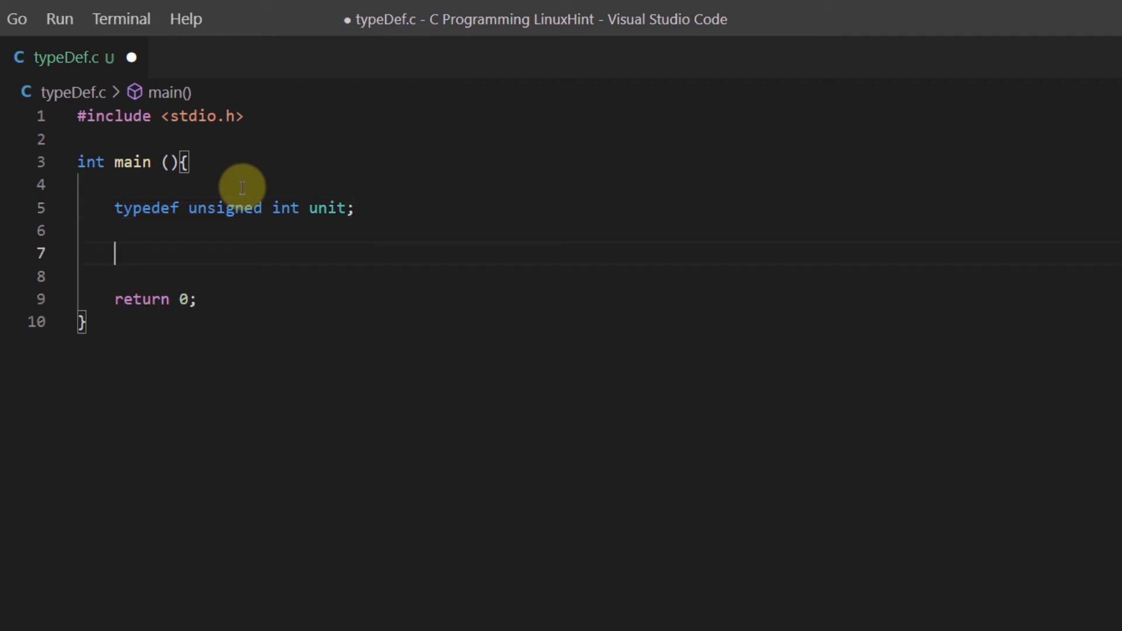
- Declare `unit i,j;` and assign `i =10;` and `j =20;` on separate lines
text(unit)
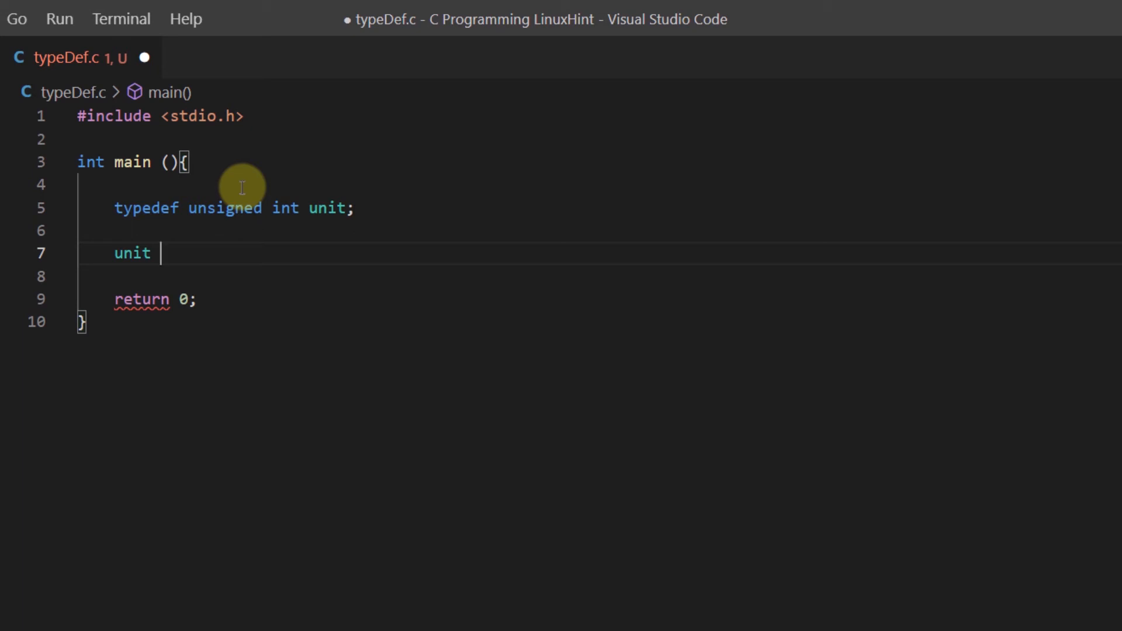
text(i,j;)
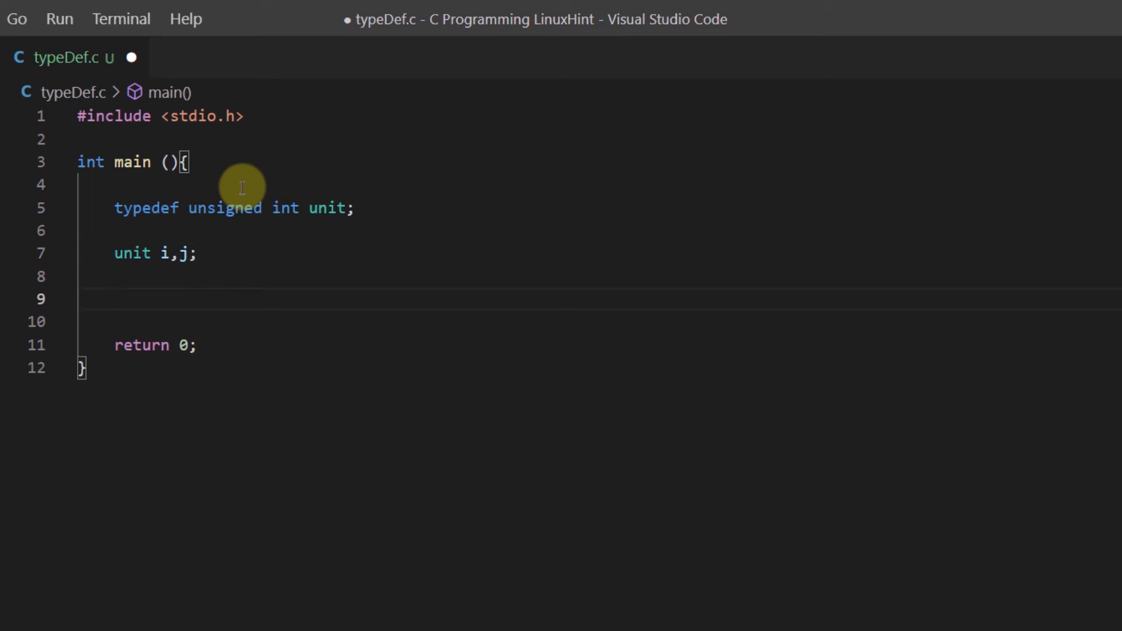
text(i =10;)
text(k =)
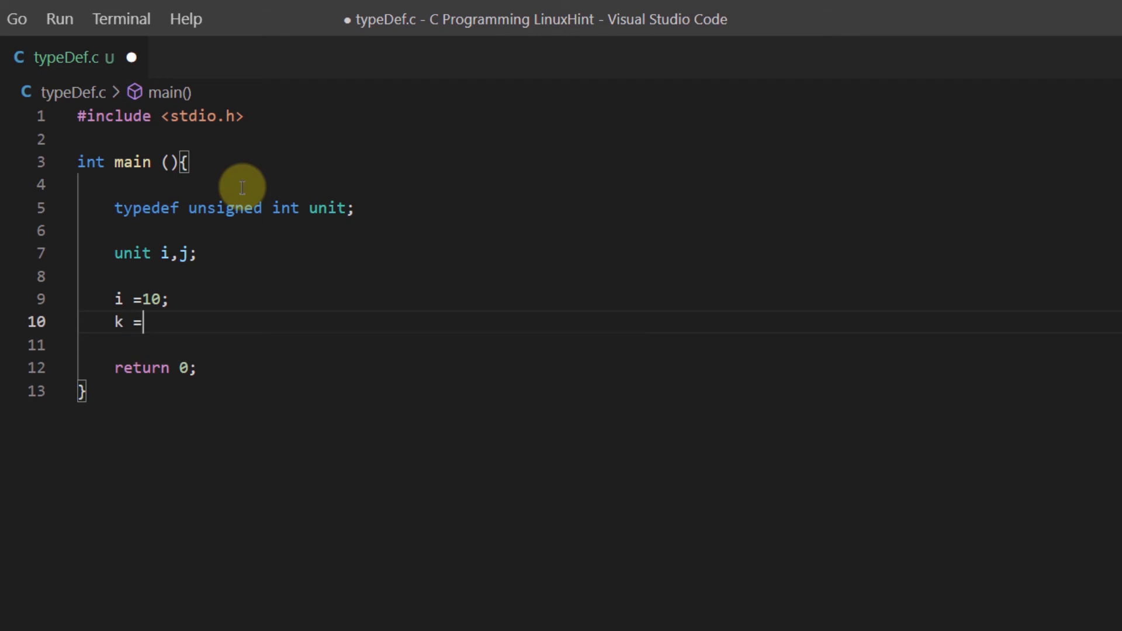
text(20;)
text(p)
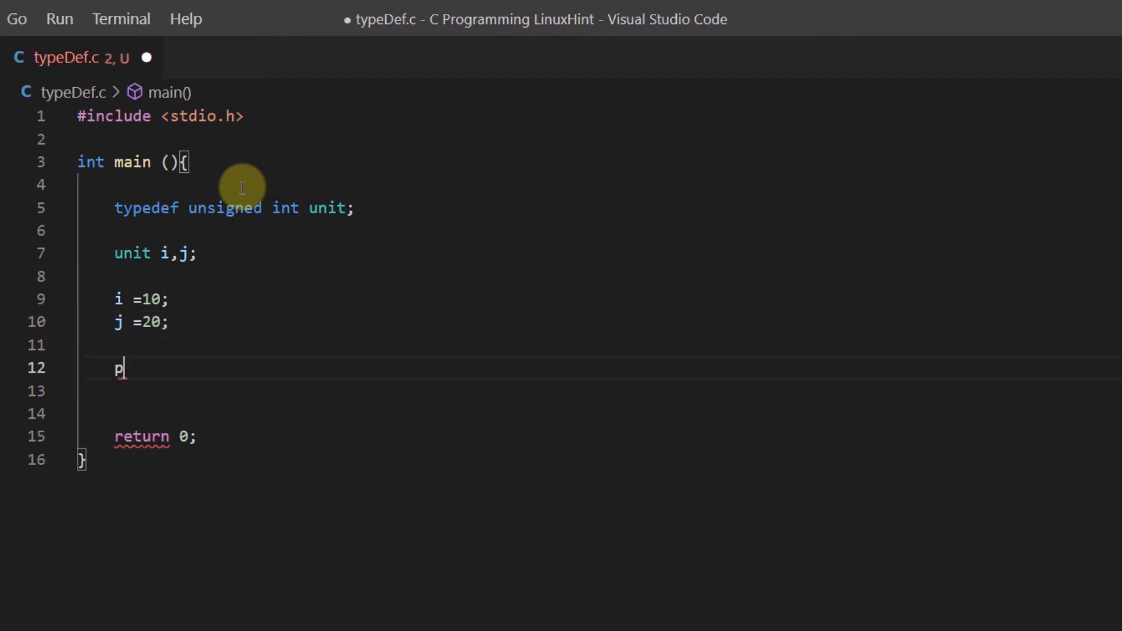
- Add printf statements "Value of i is %d" and the j message with \n, save, and bring up run actions
text(rintf()
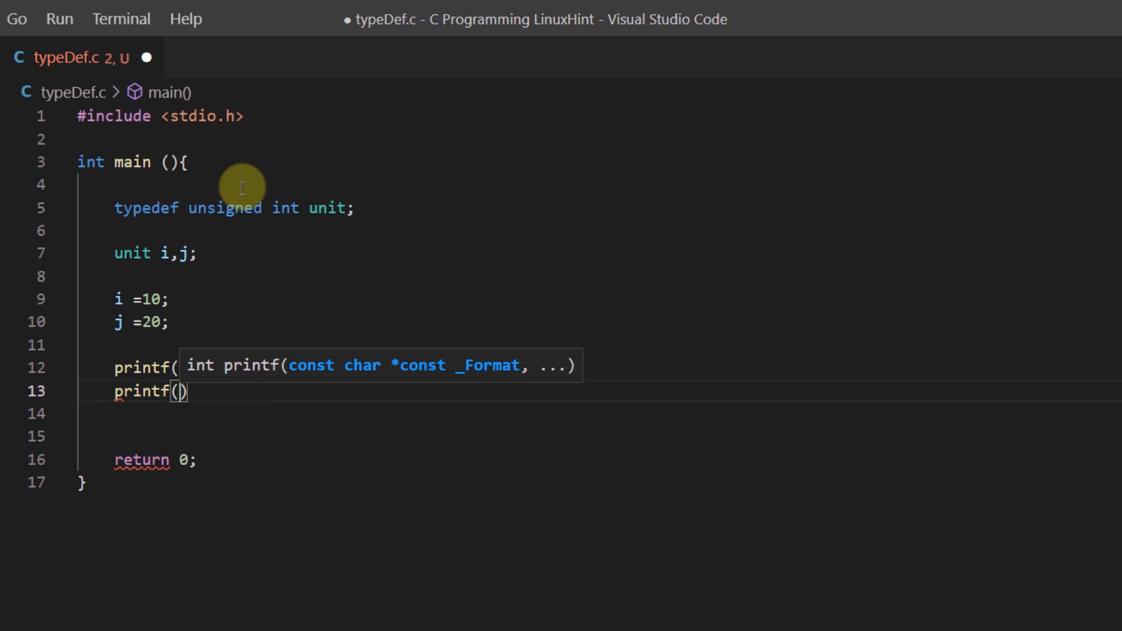
text("Value of i is %d",i);)
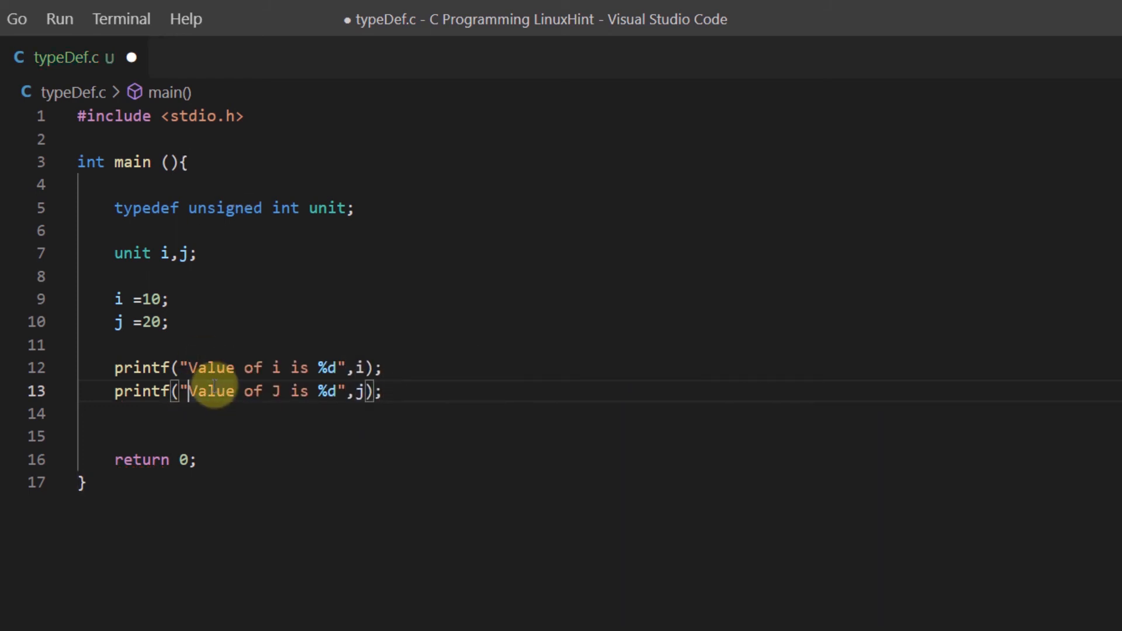
text(\)
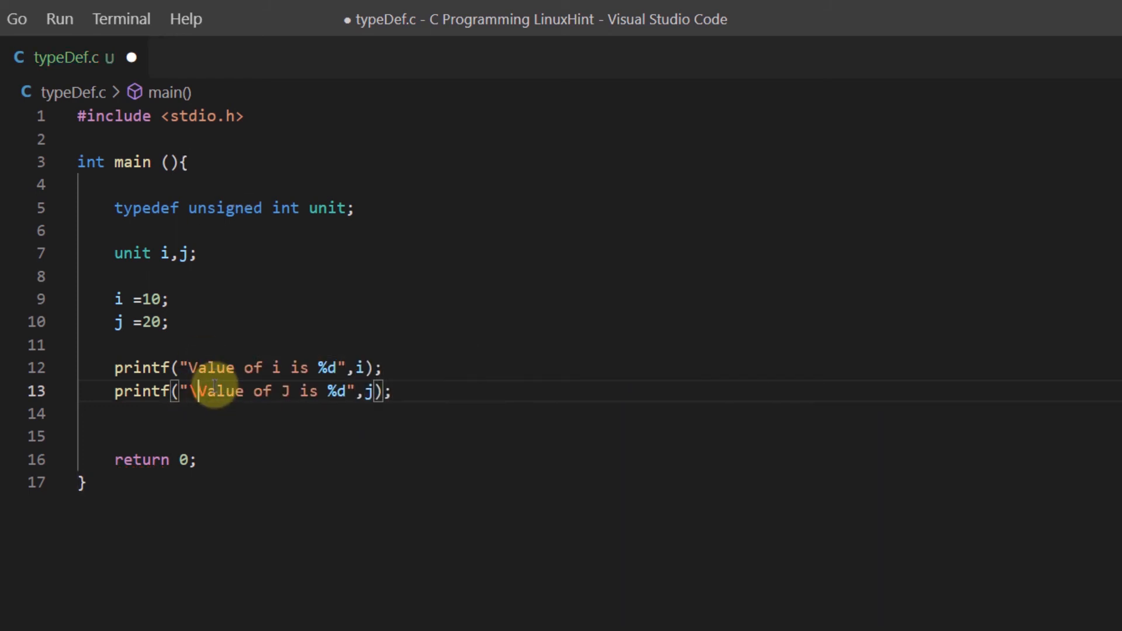
right_click(212, 390)
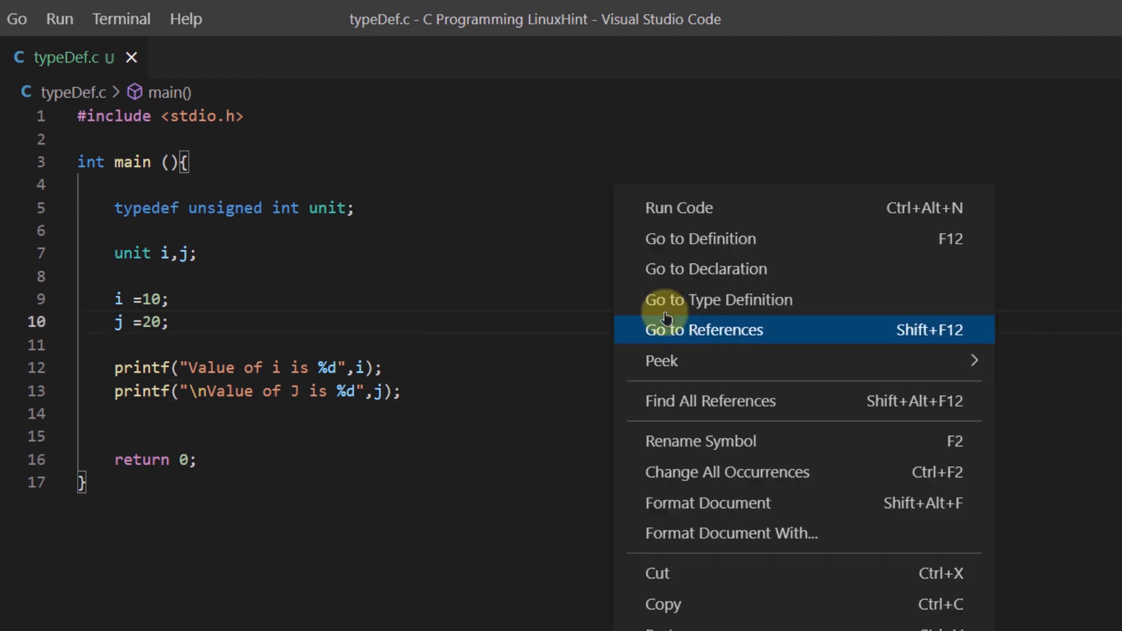